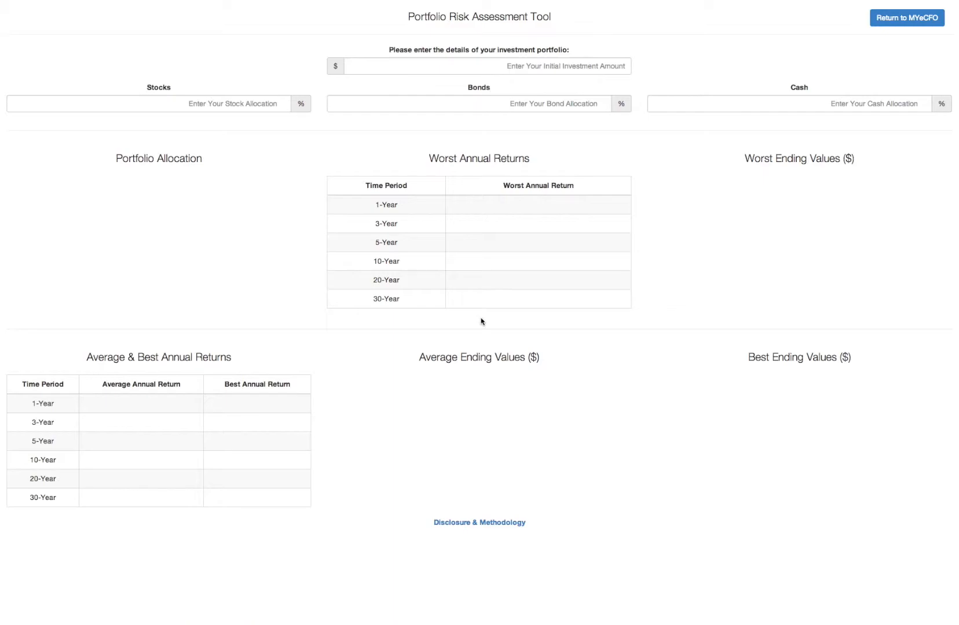
mouse_move(407, 67)
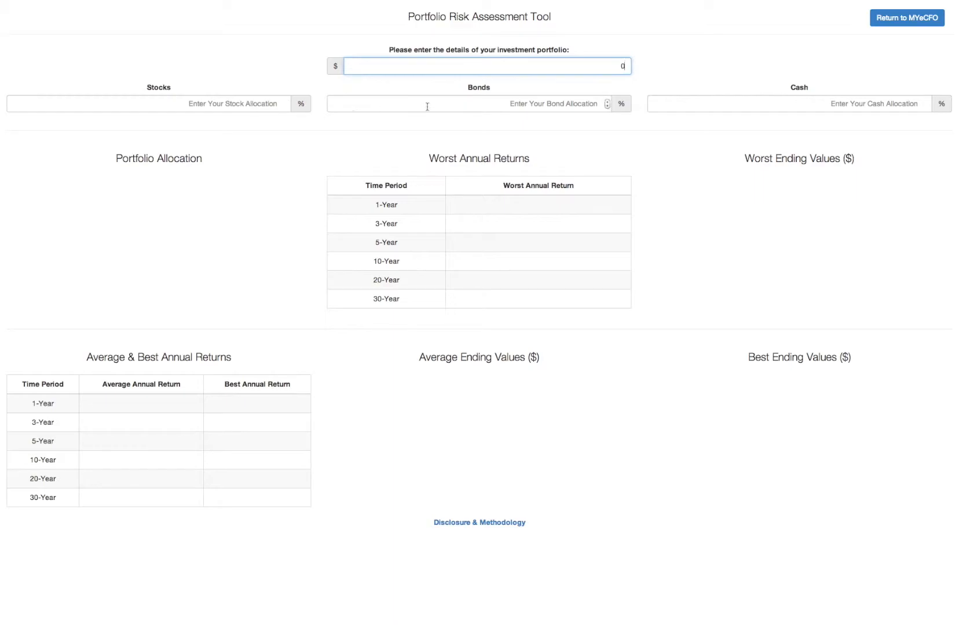
mouse_move(768, 117)
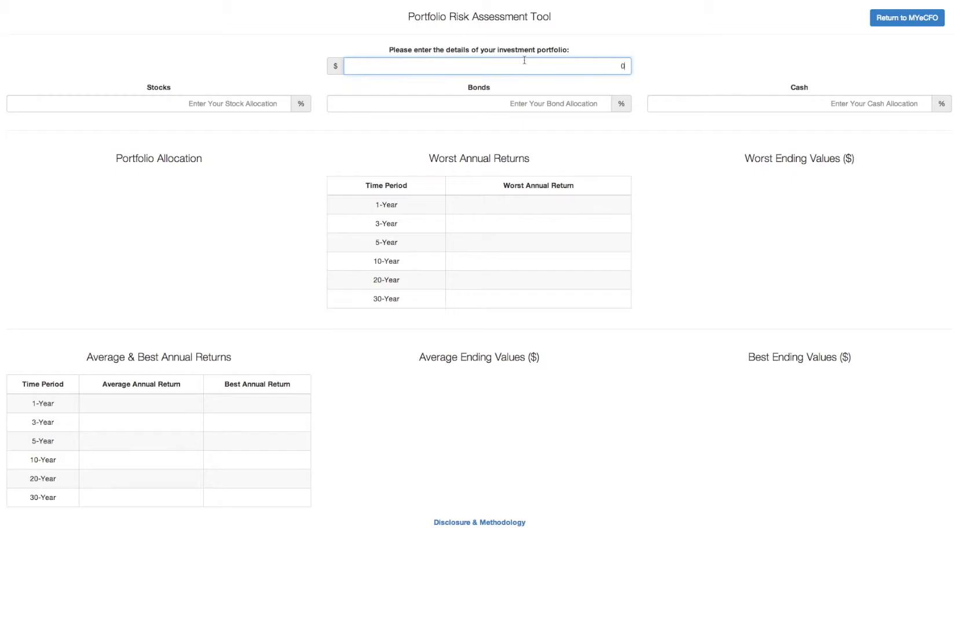
- Enter a $1,000,000 initial investment allocated 50% stocks, 40% bonds and 10% cash
text(1)
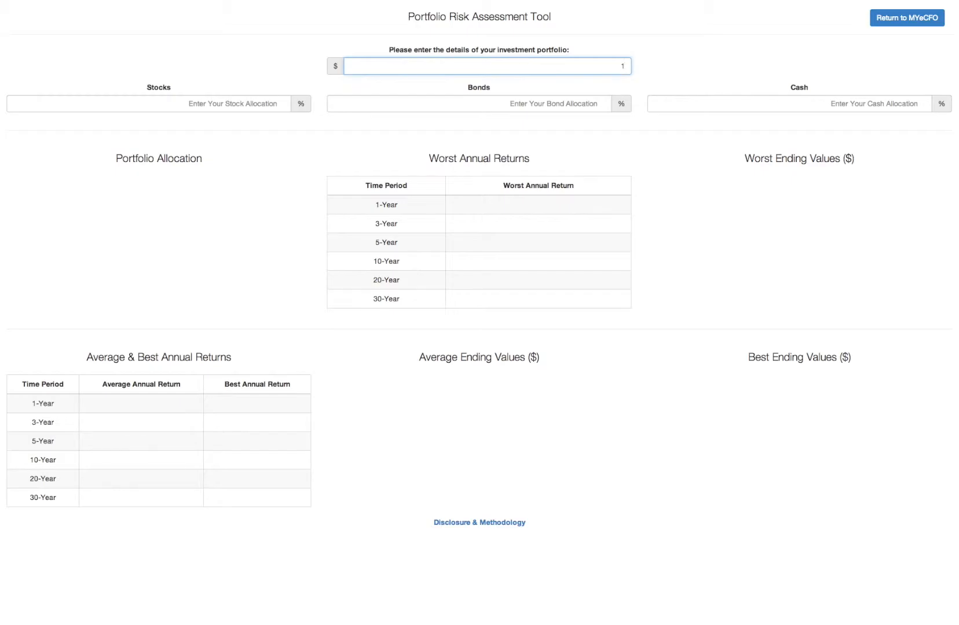
text(100000)
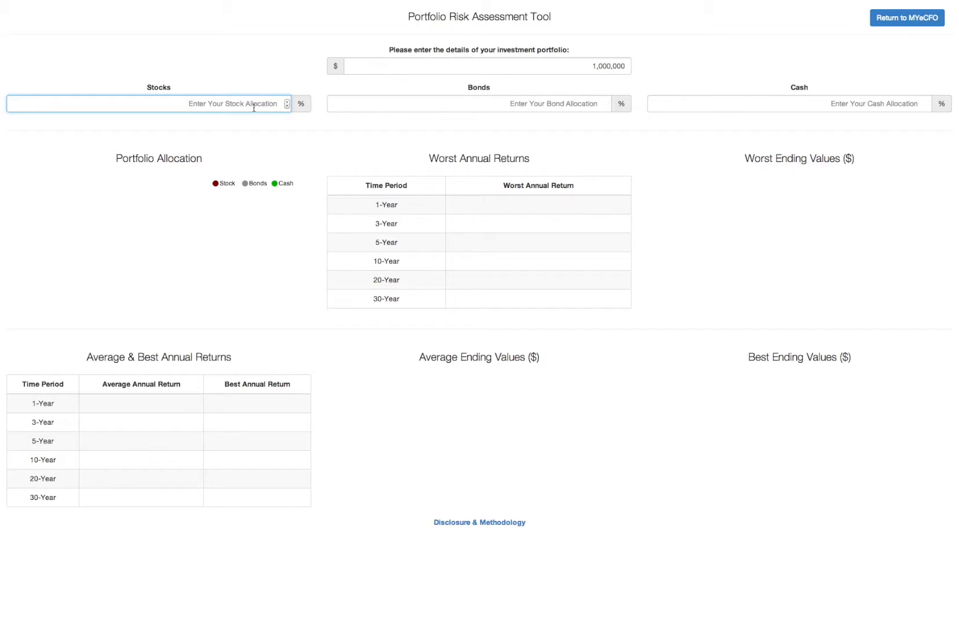
text(50)
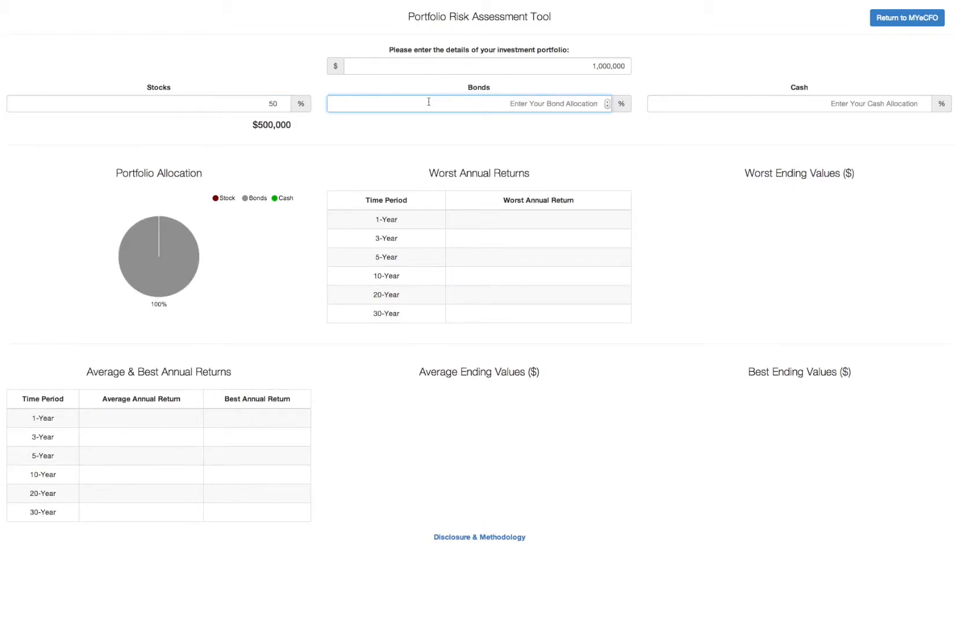
text(40)
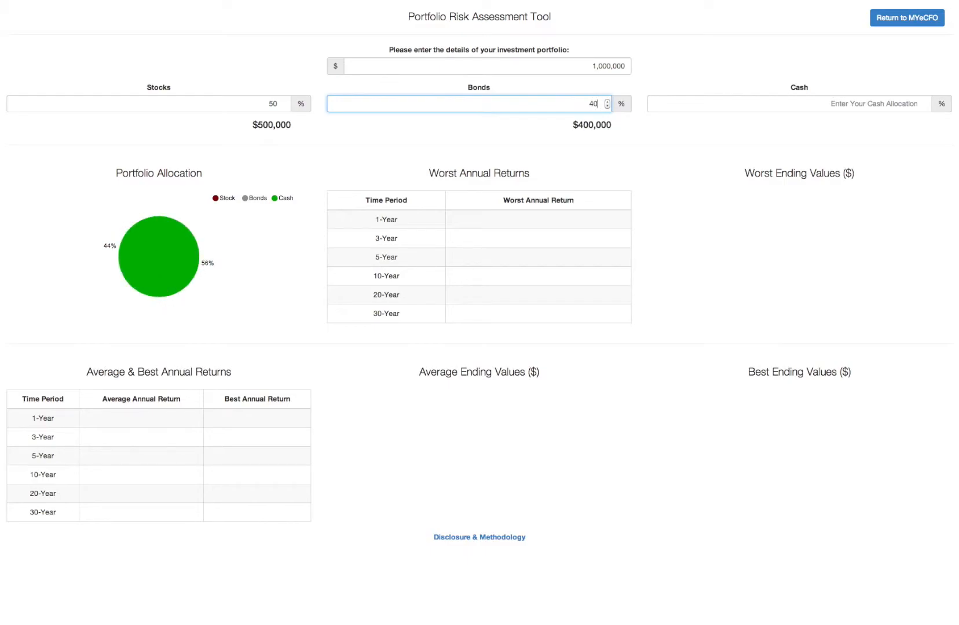
text(1)
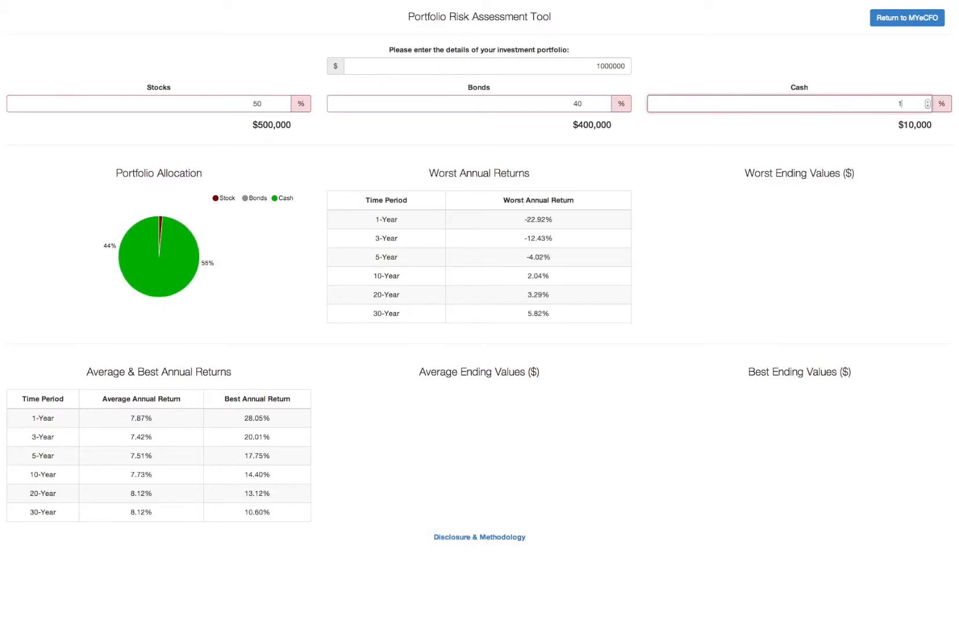
text(0)
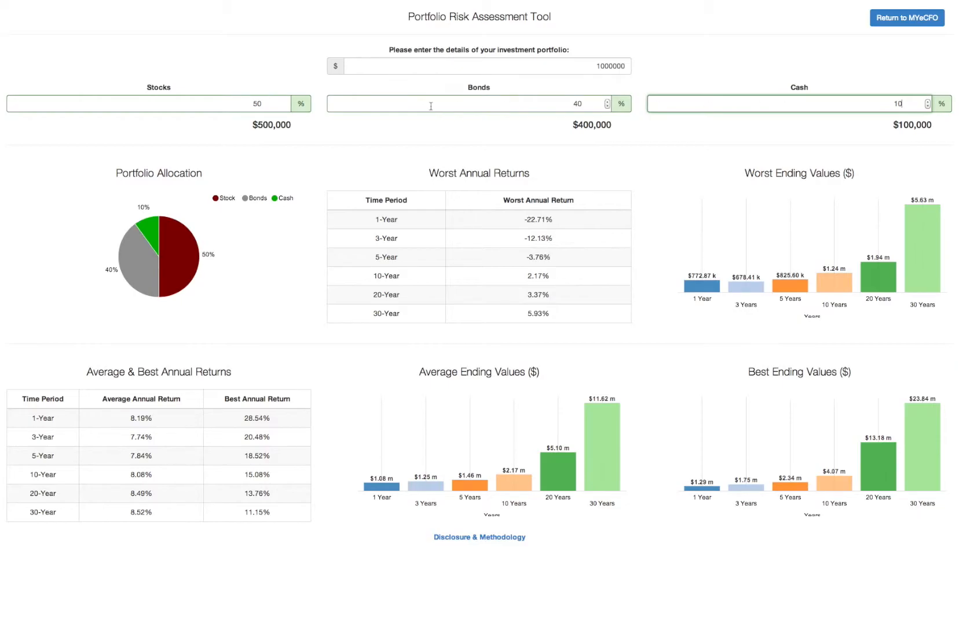
mouse_move(313, 171)
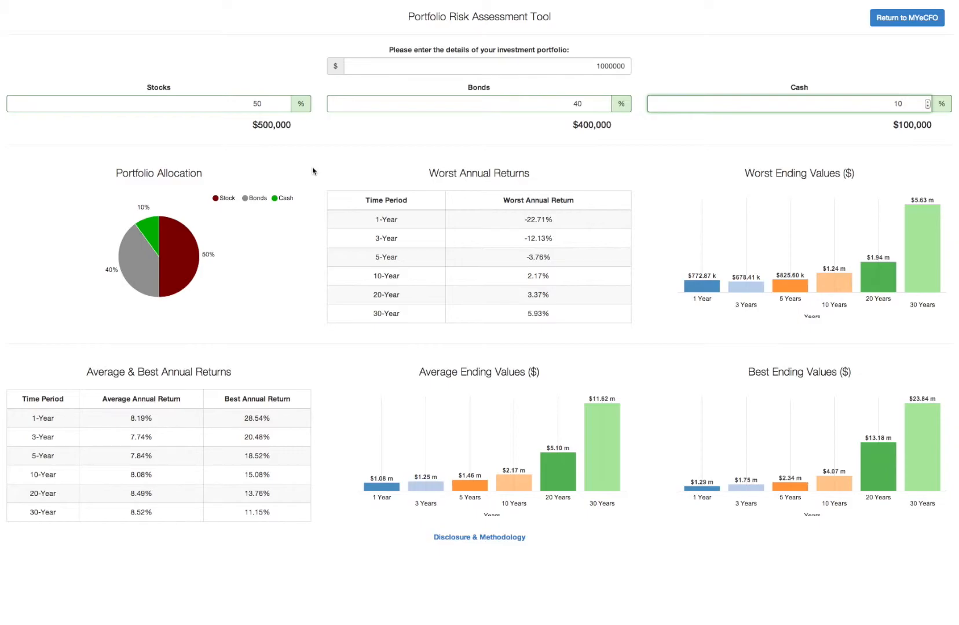
mouse_move(249, 207)
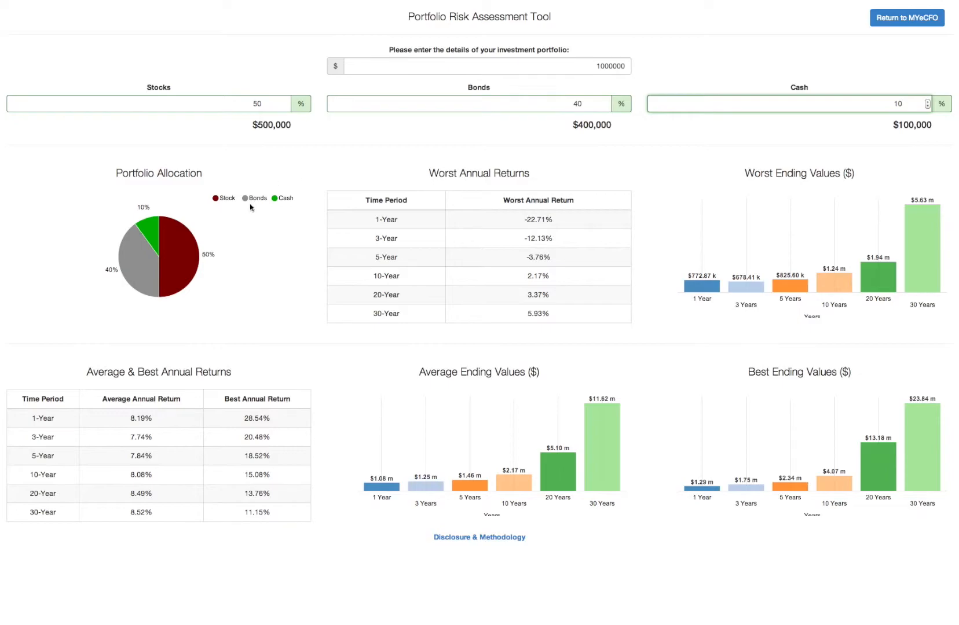
mouse_move(152, 288)
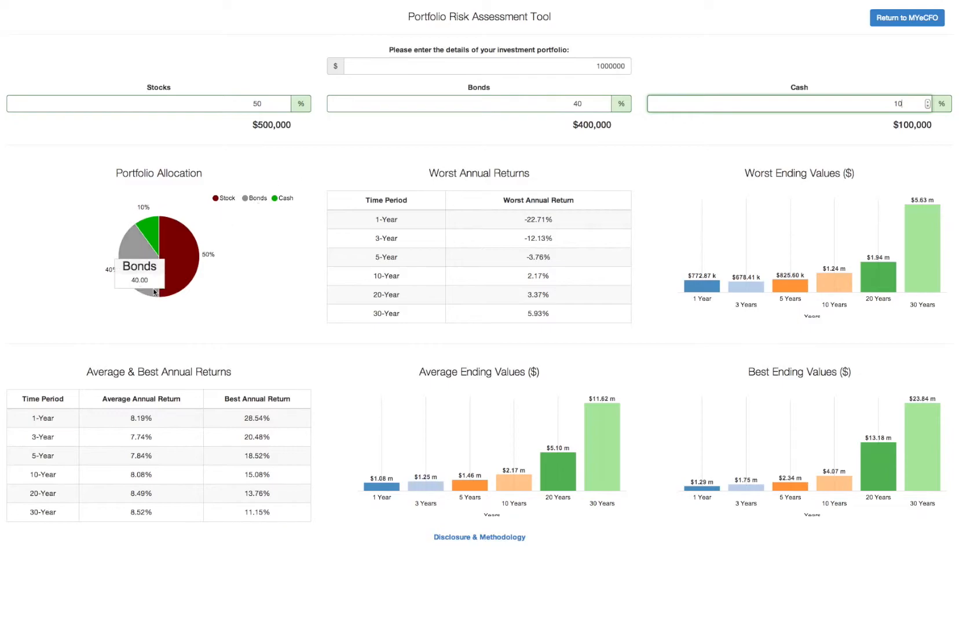
mouse_move(218, 254)
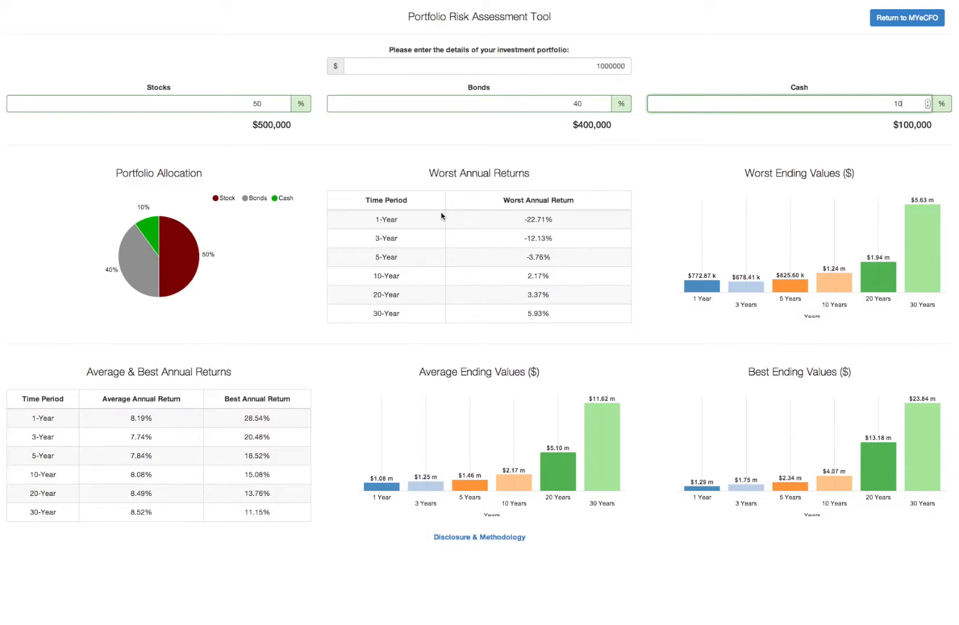
mouse_move(423, 220)
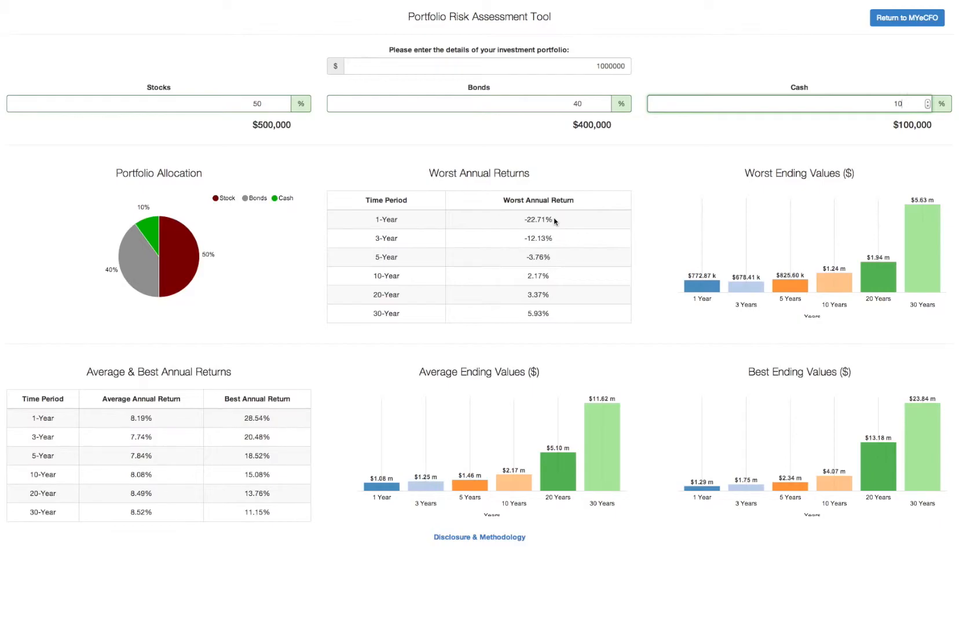
mouse_move(444, 336)
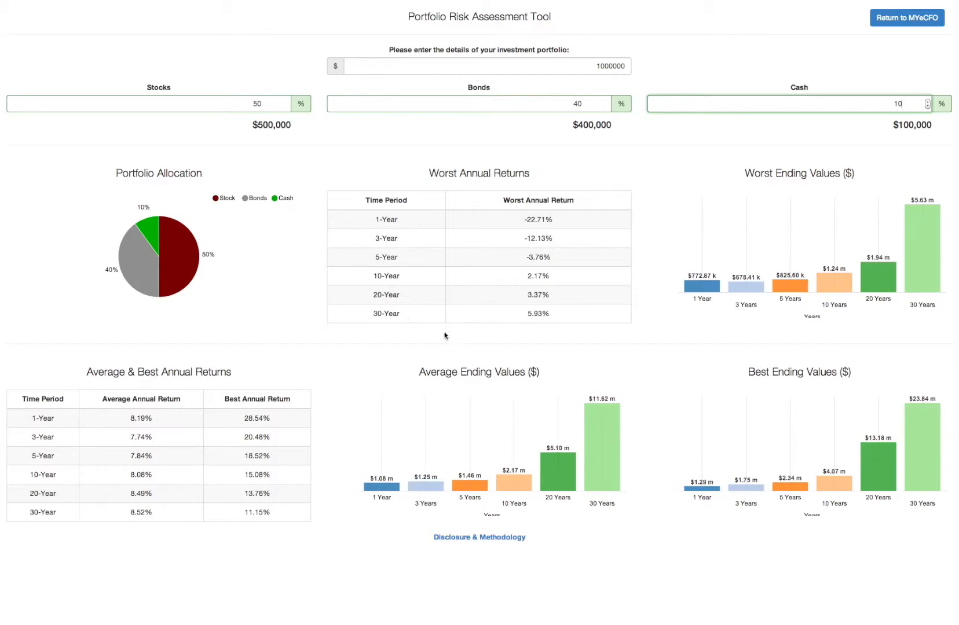
mouse_move(552, 321)
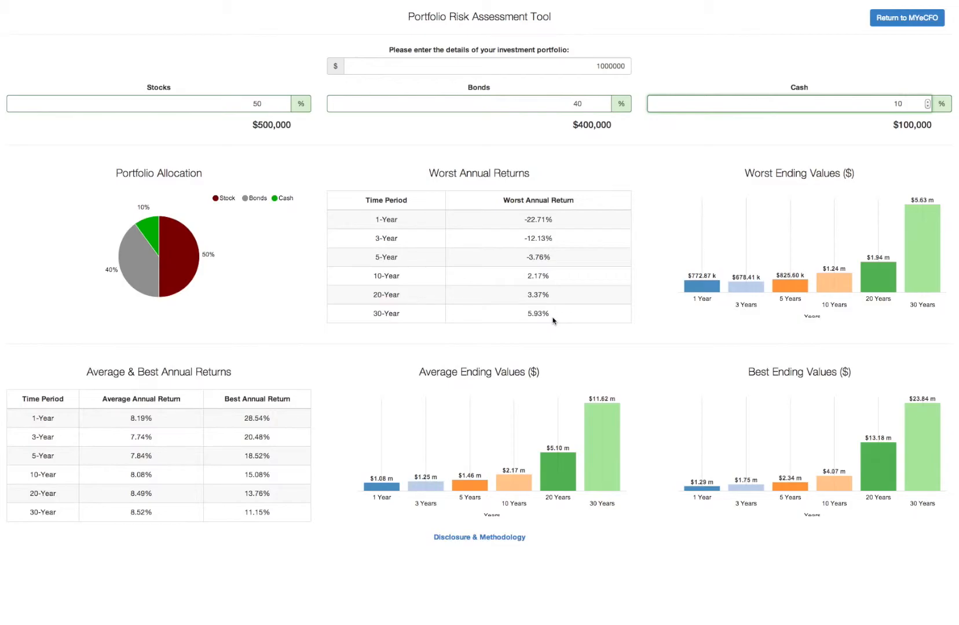
click(898, 103)
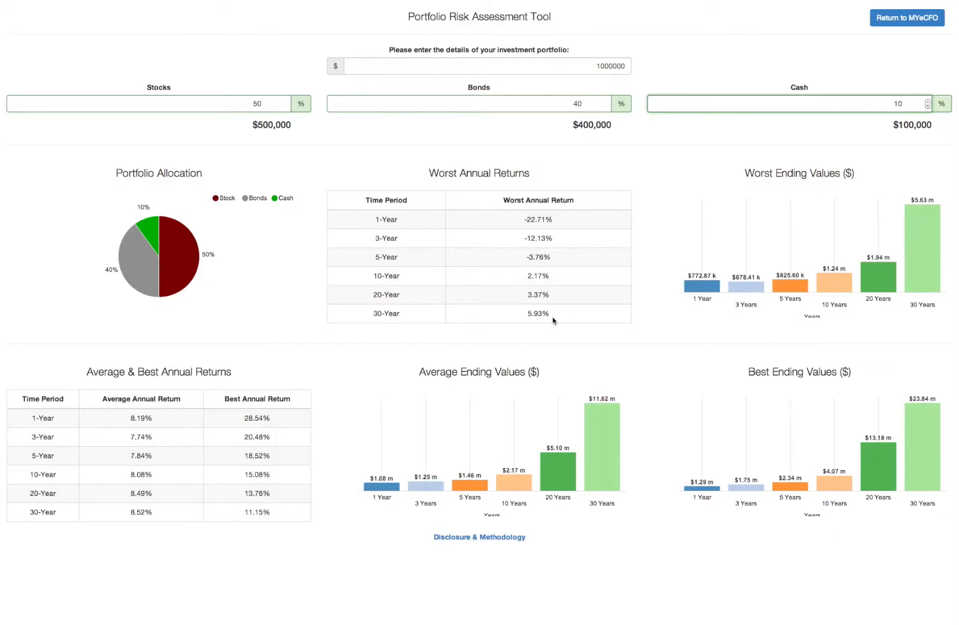
mouse_move(554, 221)
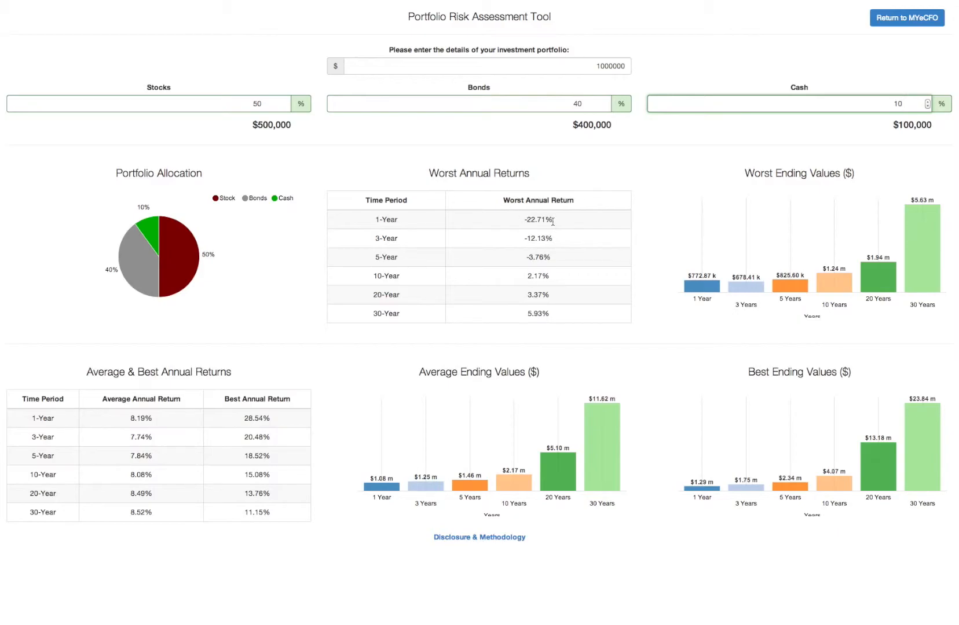
mouse_move(538, 325)
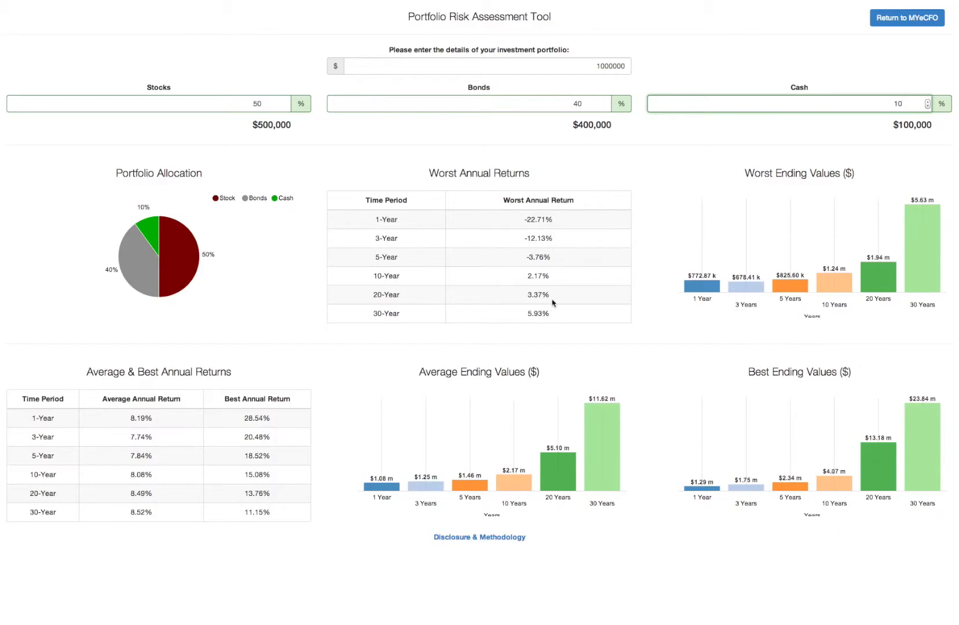
mouse_move(671, 292)
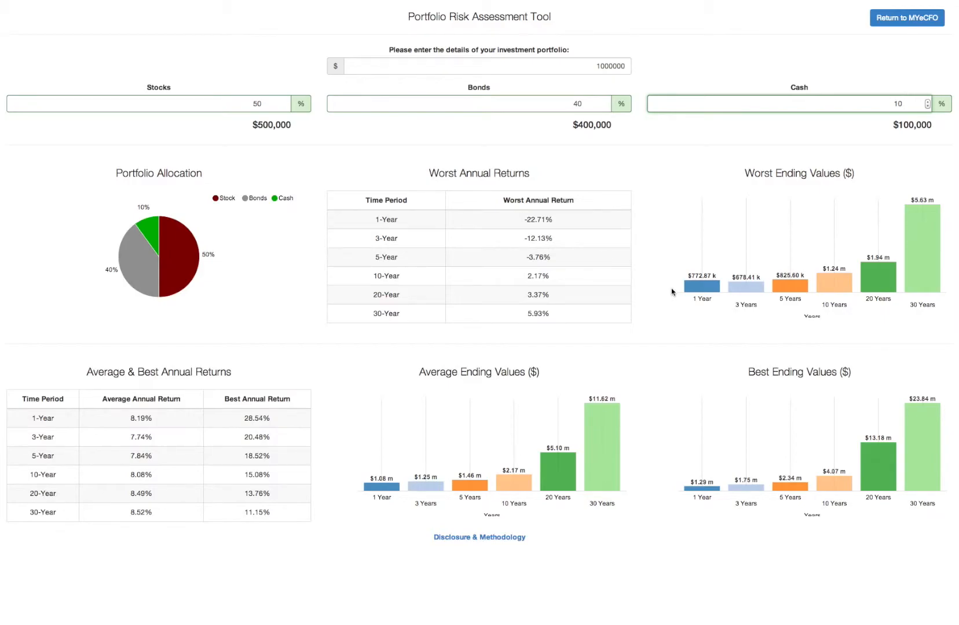
mouse_move(700, 283)
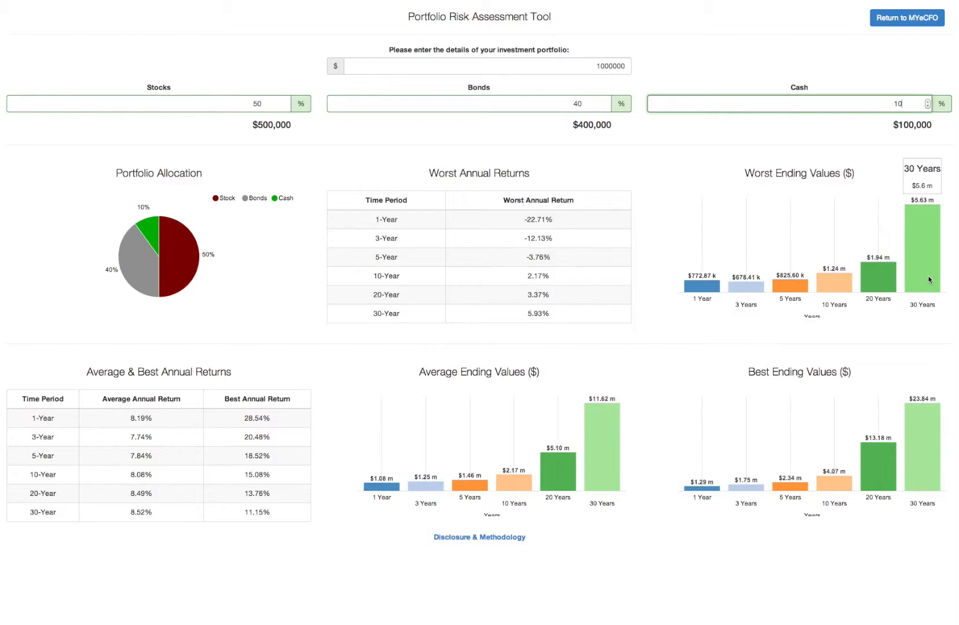
- Change bonds to 30% and cash to 20%, keeping stocks at 50%
click(477, 103)
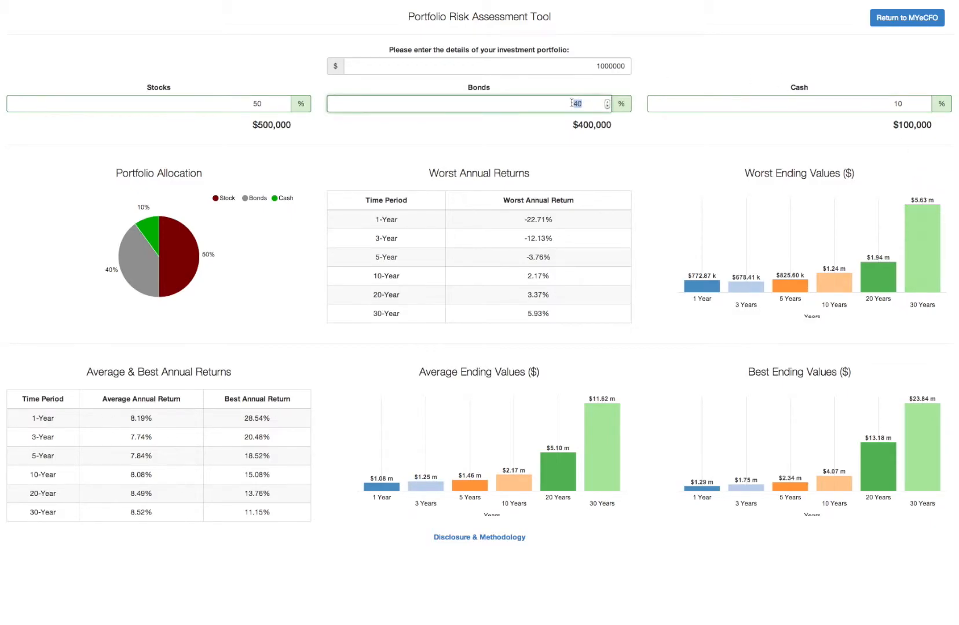
text(3)
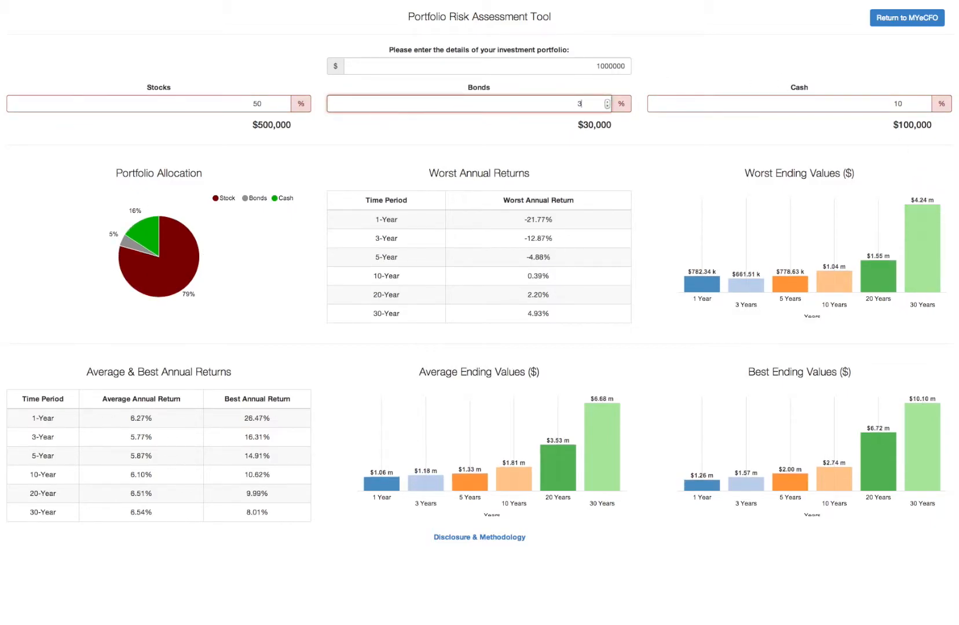
text(0)
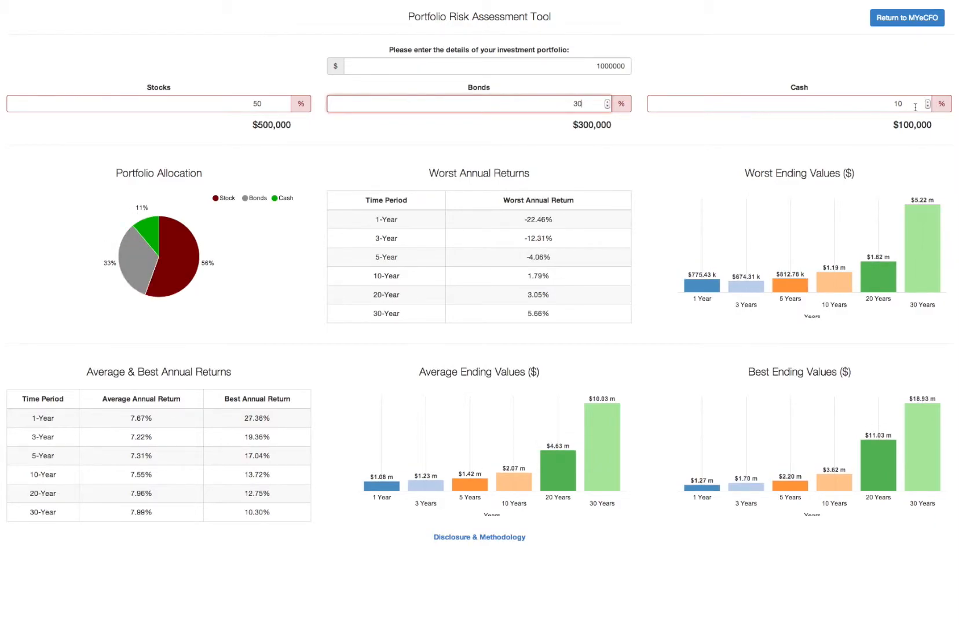
text(2)
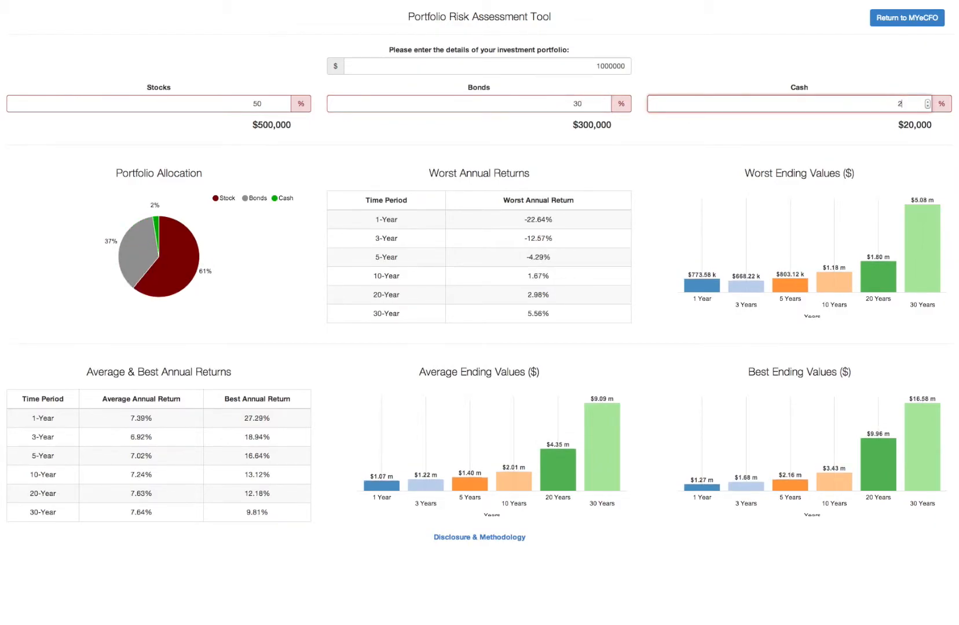
text(0)
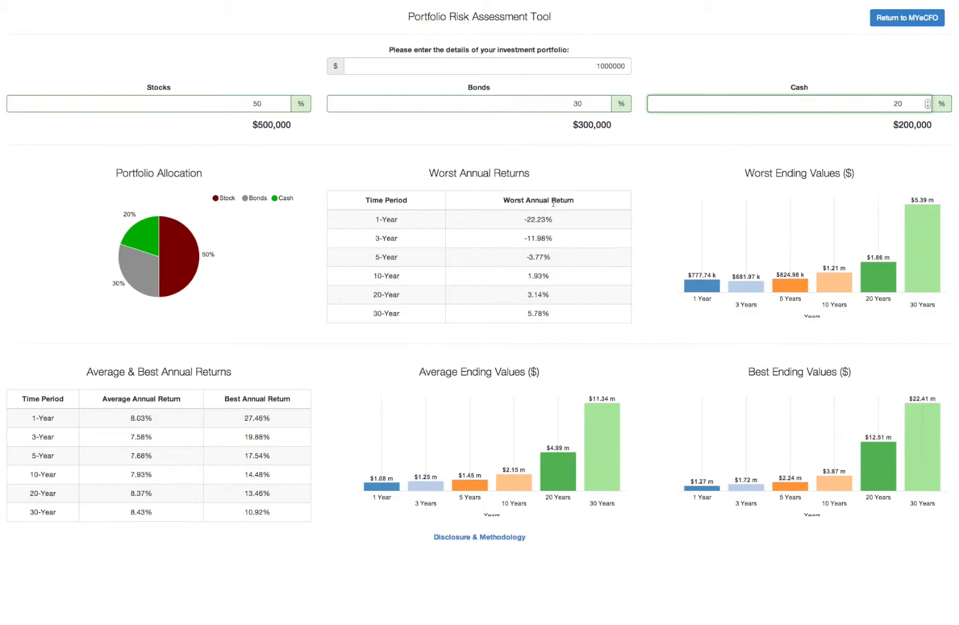
mouse_move(242, 96)
text(0)
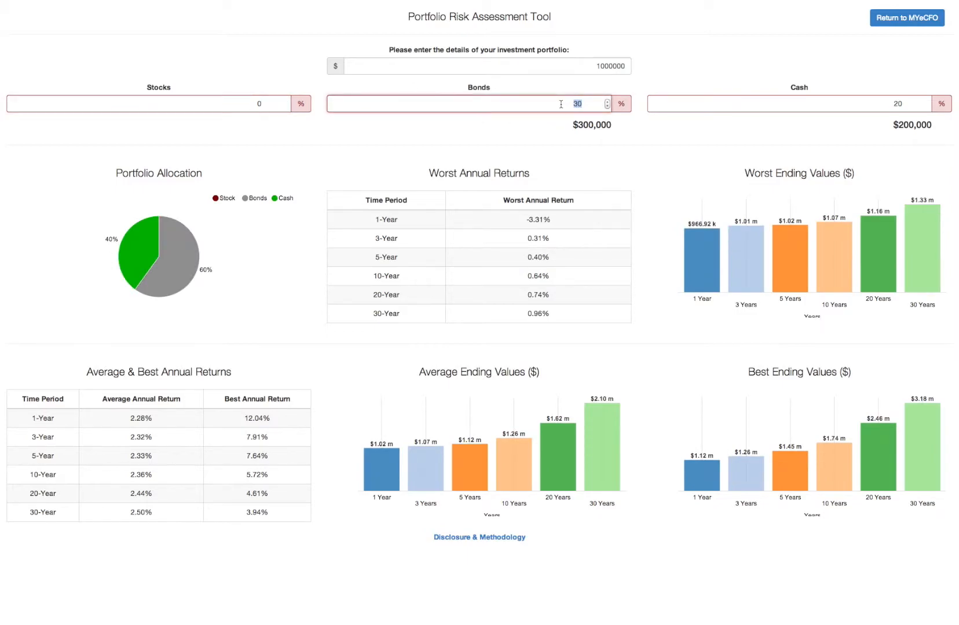
- Set bonds to 100% and cash to 0% for an all-bond portfolio
text(100)
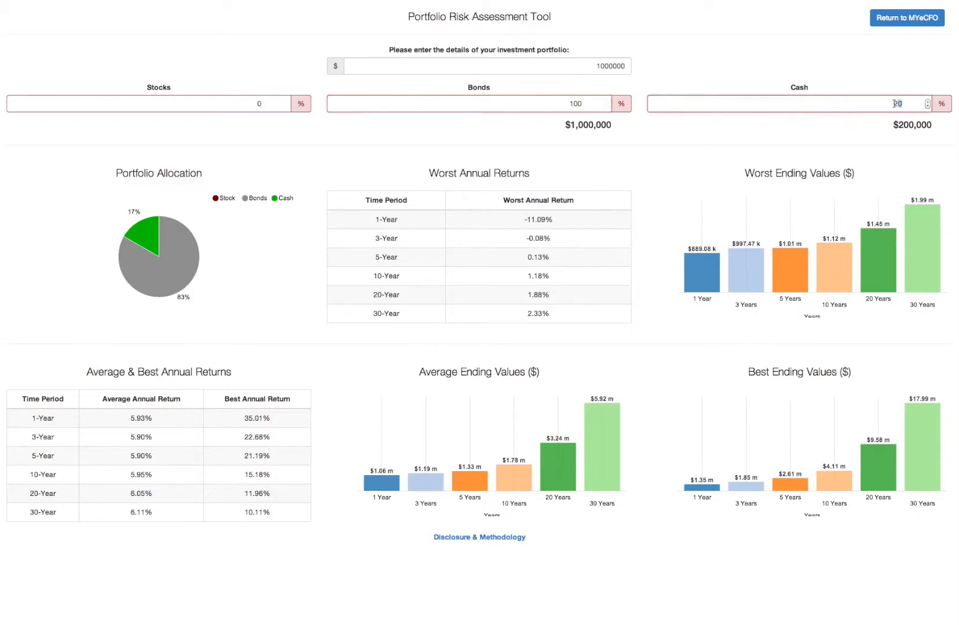
text(0)
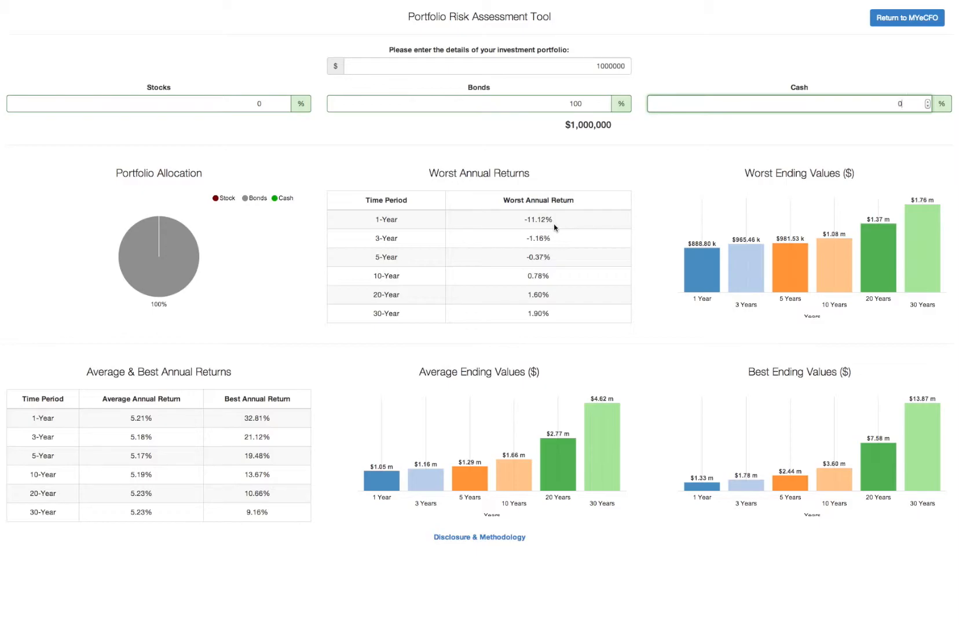
mouse_move(816, 178)
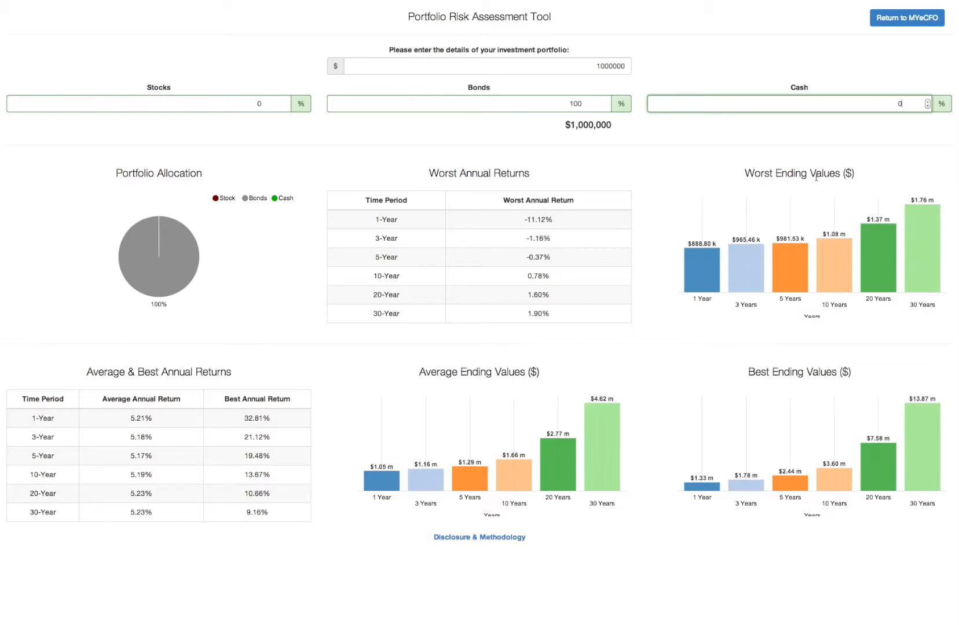